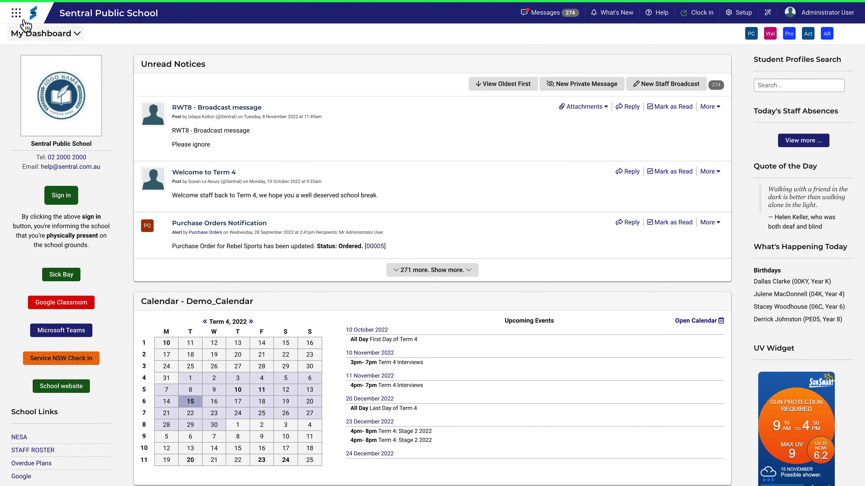
Navigate from the module menu through Portal Console Setup to the Access Controls page
click(16, 12)
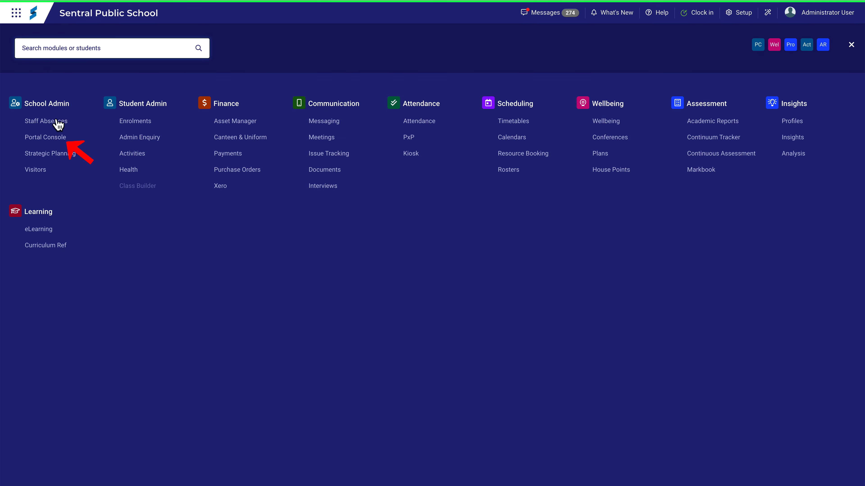
click(44, 137)
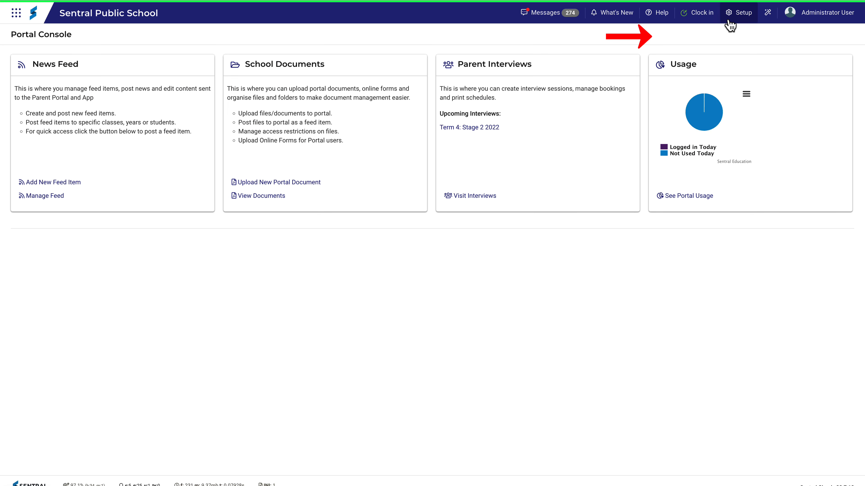
click(742, 12)
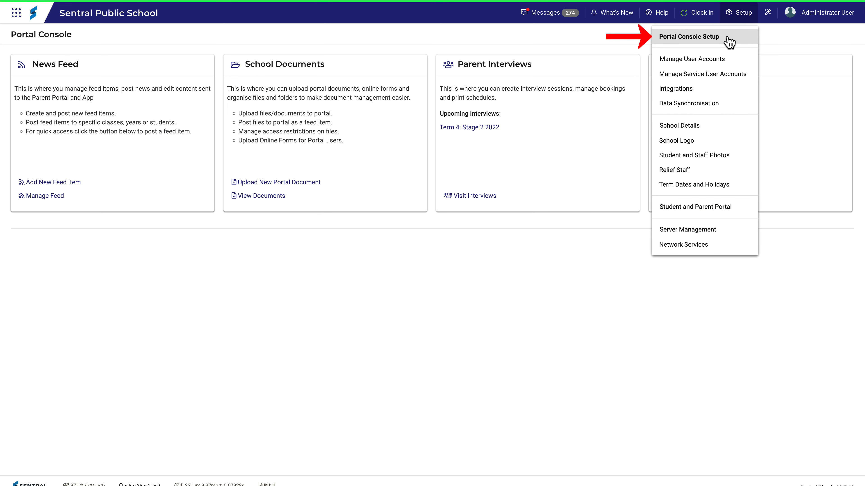
click(687, 36)
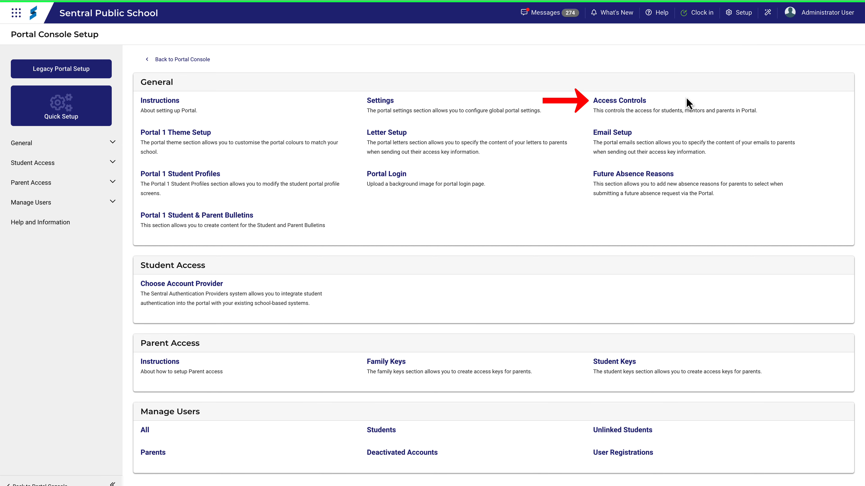
click(619, 101)
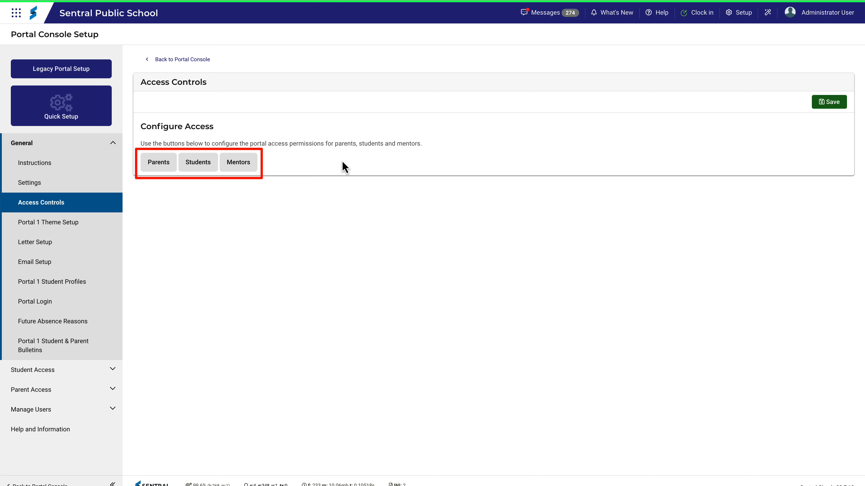
Select Parents to show the portal, parent portal and legacy portal access sections
click(158, 162)
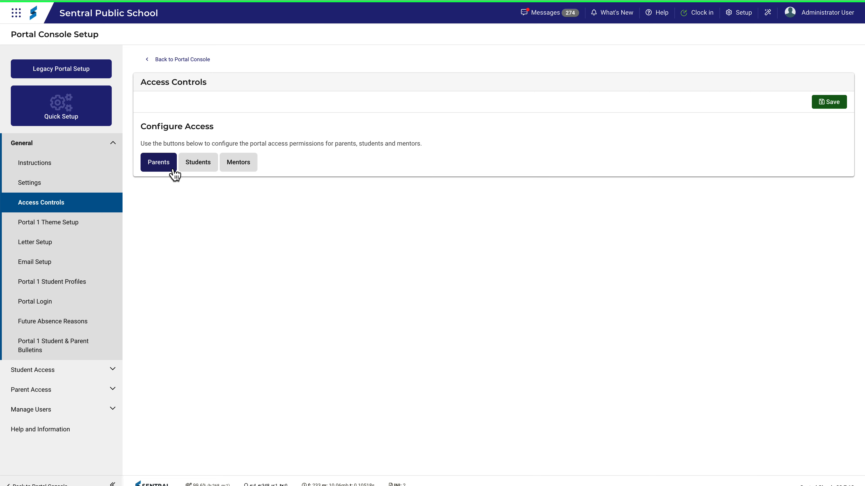
click(159, 163)
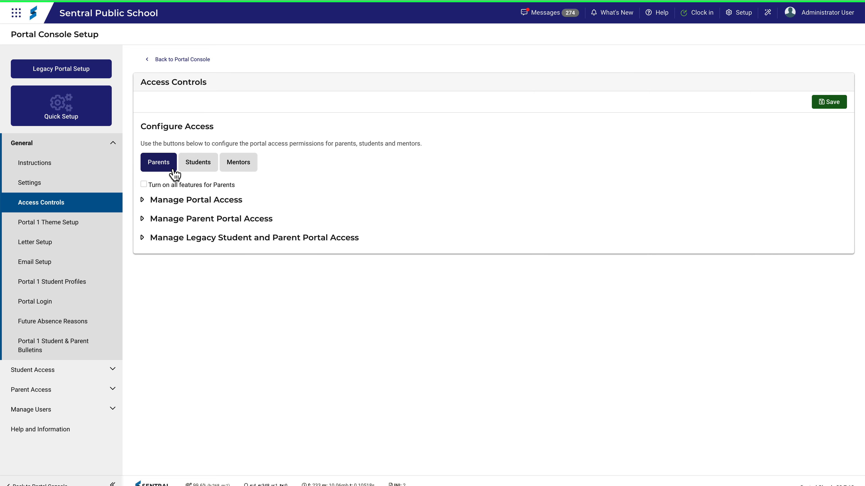
mouse_move(184, 199)
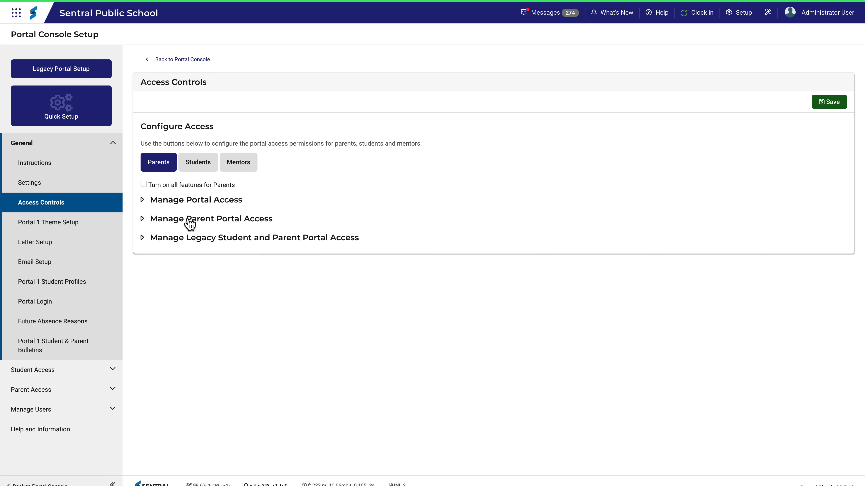
mouse_move(190, 234)
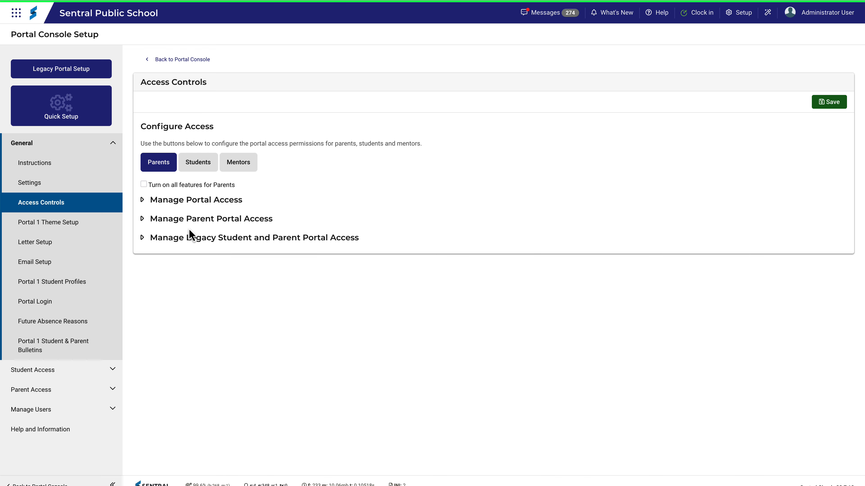
click(143, 237)
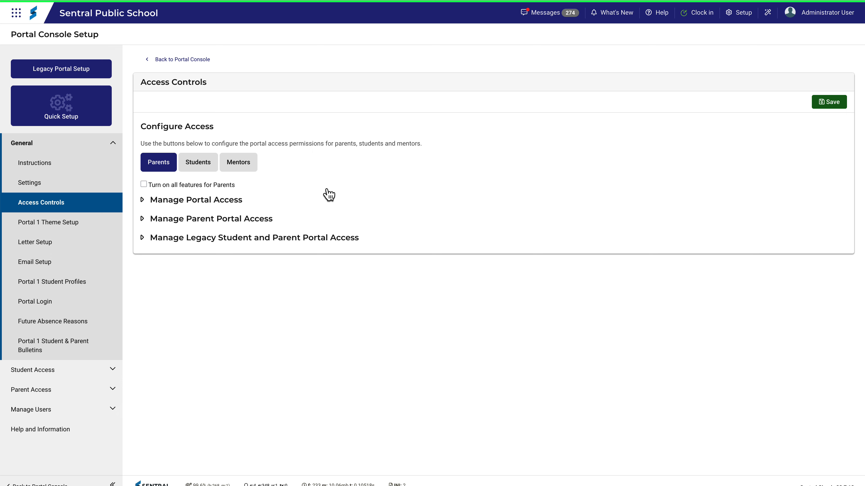
mouse_move(208, 175)
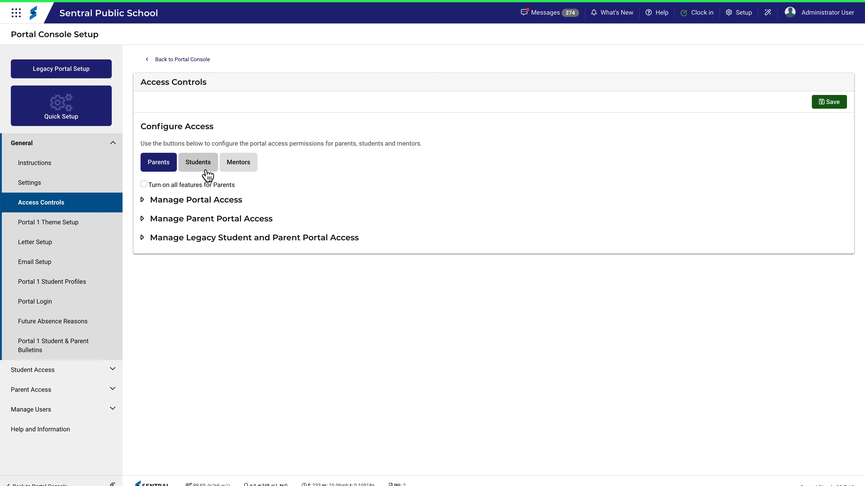
Review the Students and Mentors access options, then deselect Mentors so no group is chosen
click(197, 162)
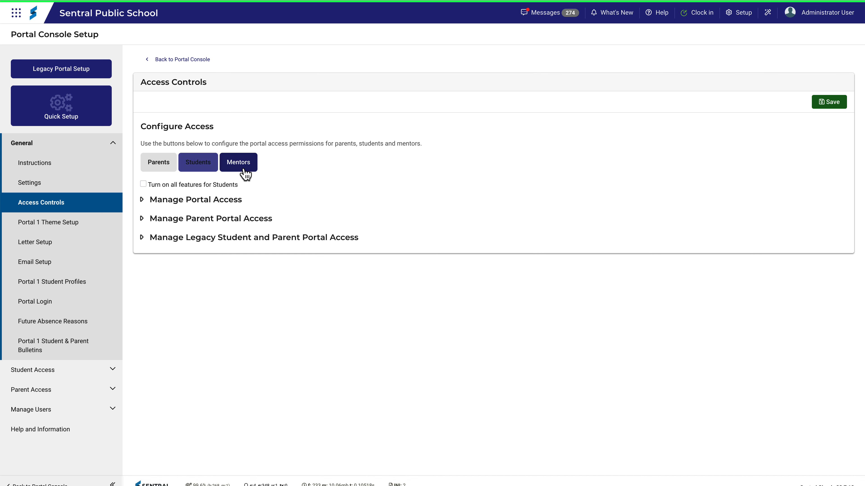
click(239, 162)
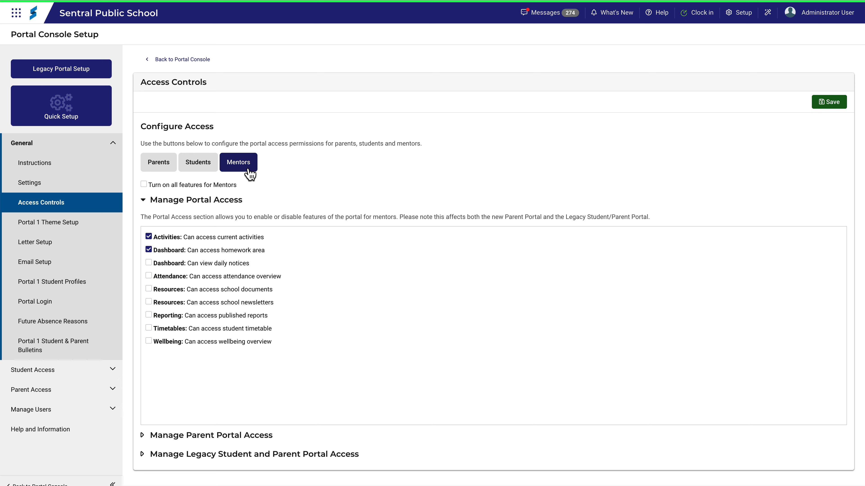
click(238, 162)
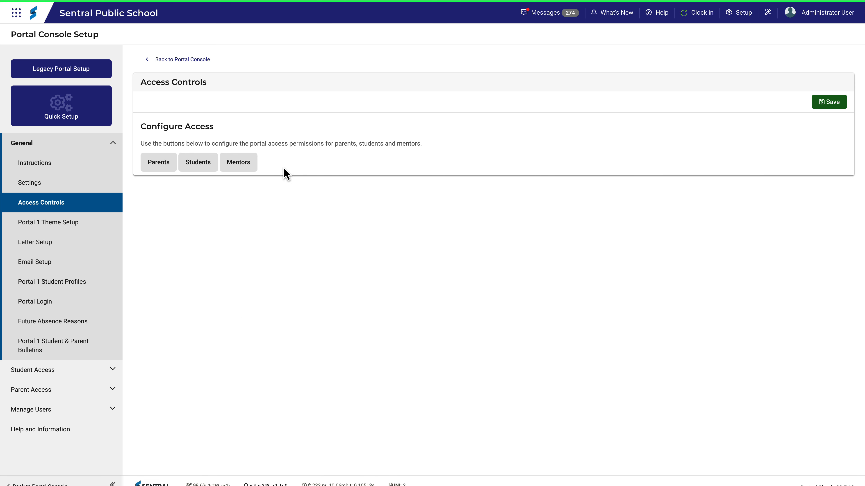
Select Parents and tick 'Turn on all features for Parents'
click(158, 163)
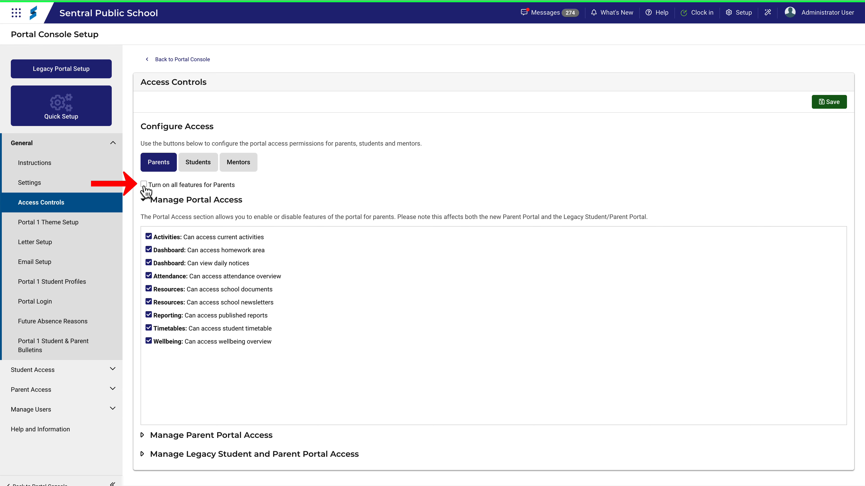
click(143, 185)
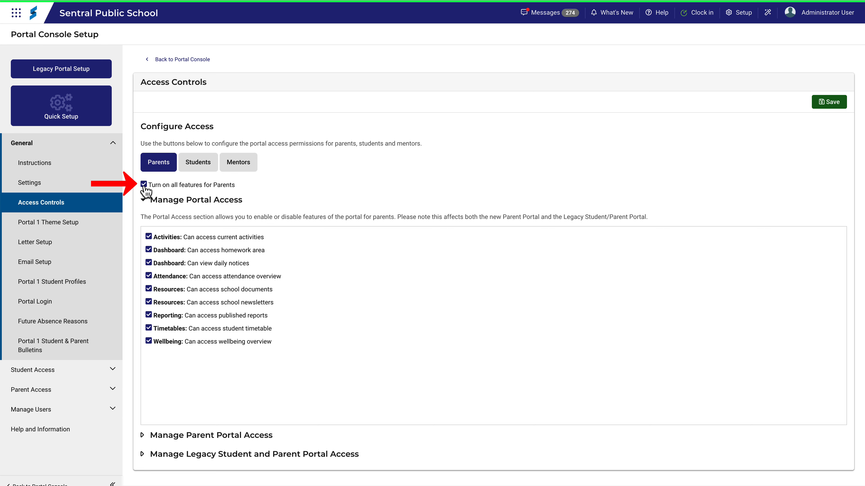